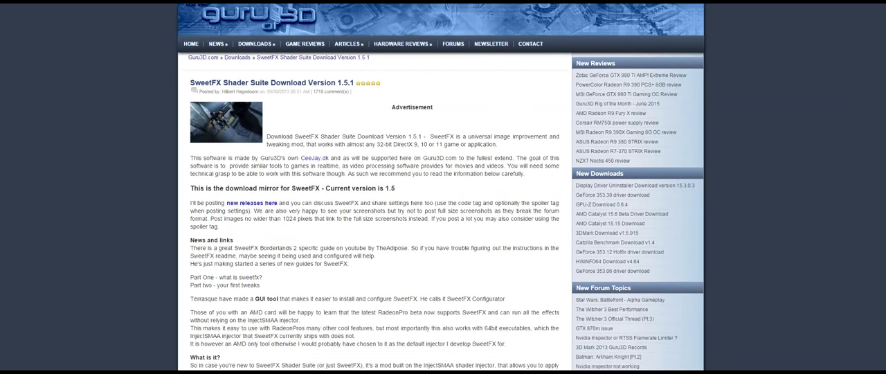
Step: Scroll the Elite Dangerous folder and open GraphicsConfiguration.xml in Notepad for editing
{"action": "scroll", "scroll_direction": "down", "scroll_amount": 3}
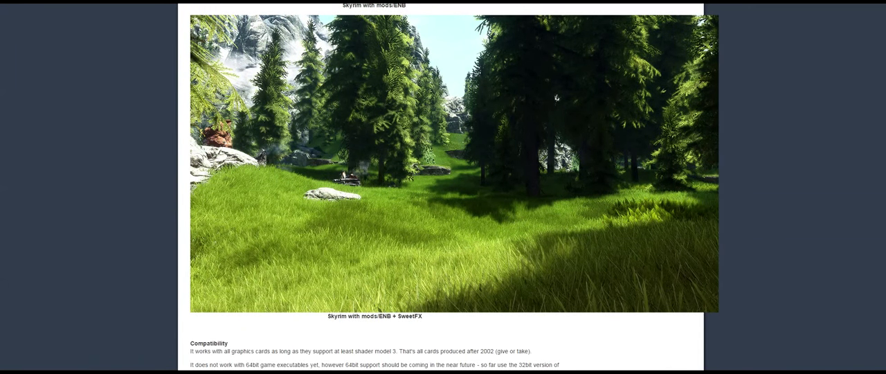
{"action": "scroll", "scroll_direction": "down", "scroll_amount": 3}
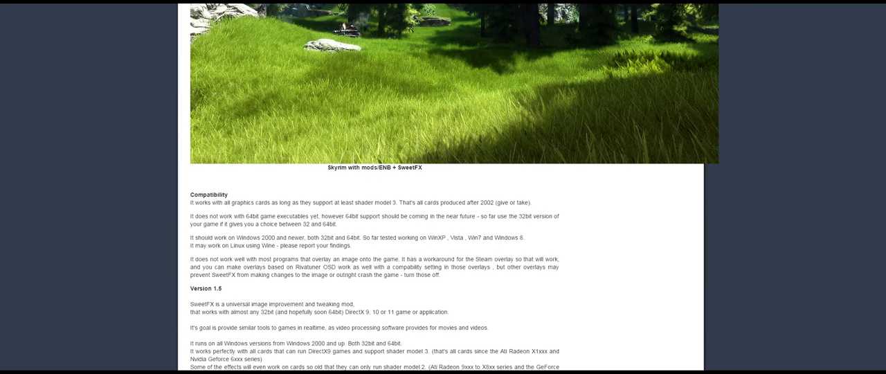
{"action": "scroll", "scroll_direction": "down", "scroll_amount": 3}
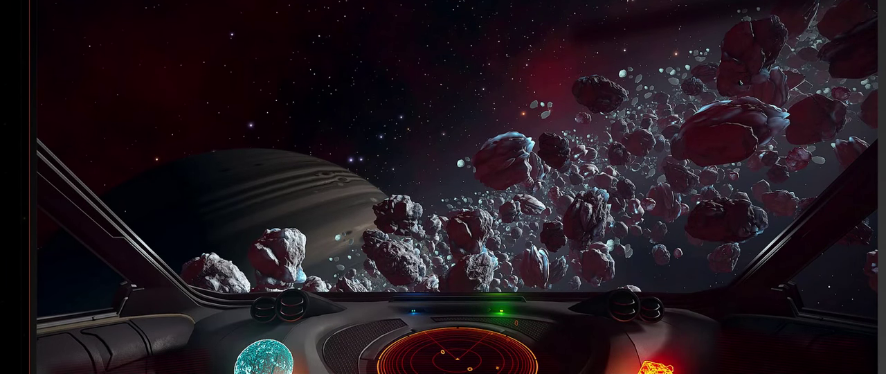
{"action": "scroll", "scroll_direction": "down", "scroll_amount": 3}
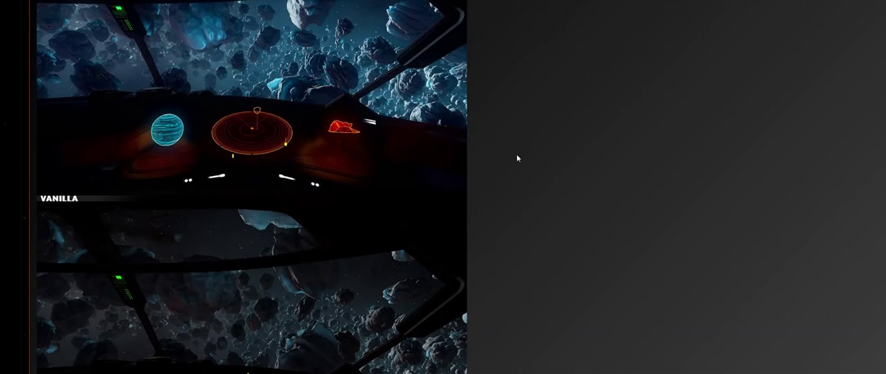
{"action": "scroll", "scroll_direction": "down", "scroll_amount": 3}
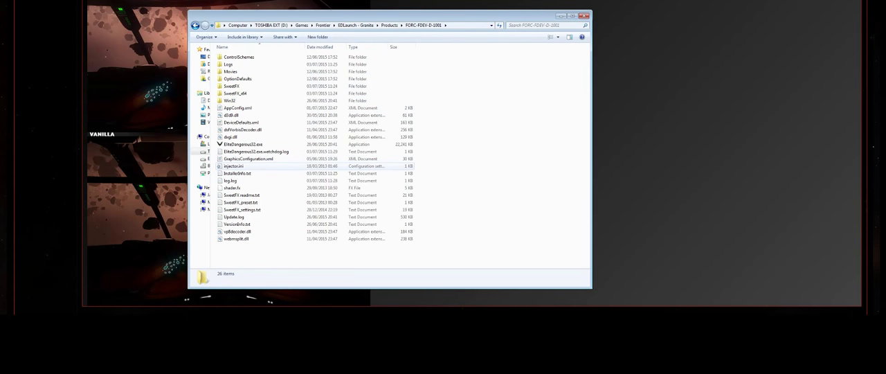
{"action": "double_click", "coordinate": [246, 158]}
{"action": "type", "text": "planets"}
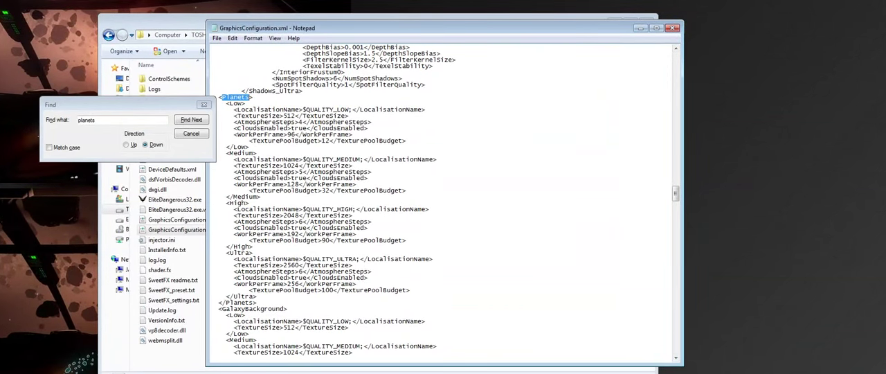
{"action": "left_click", "coordinate": [191, 119]}
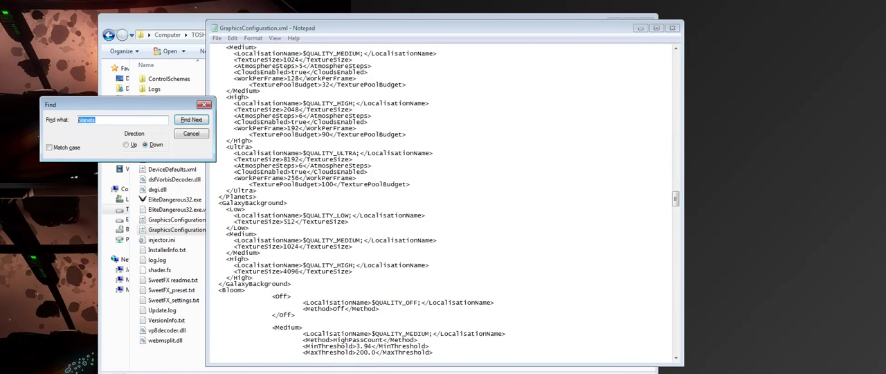